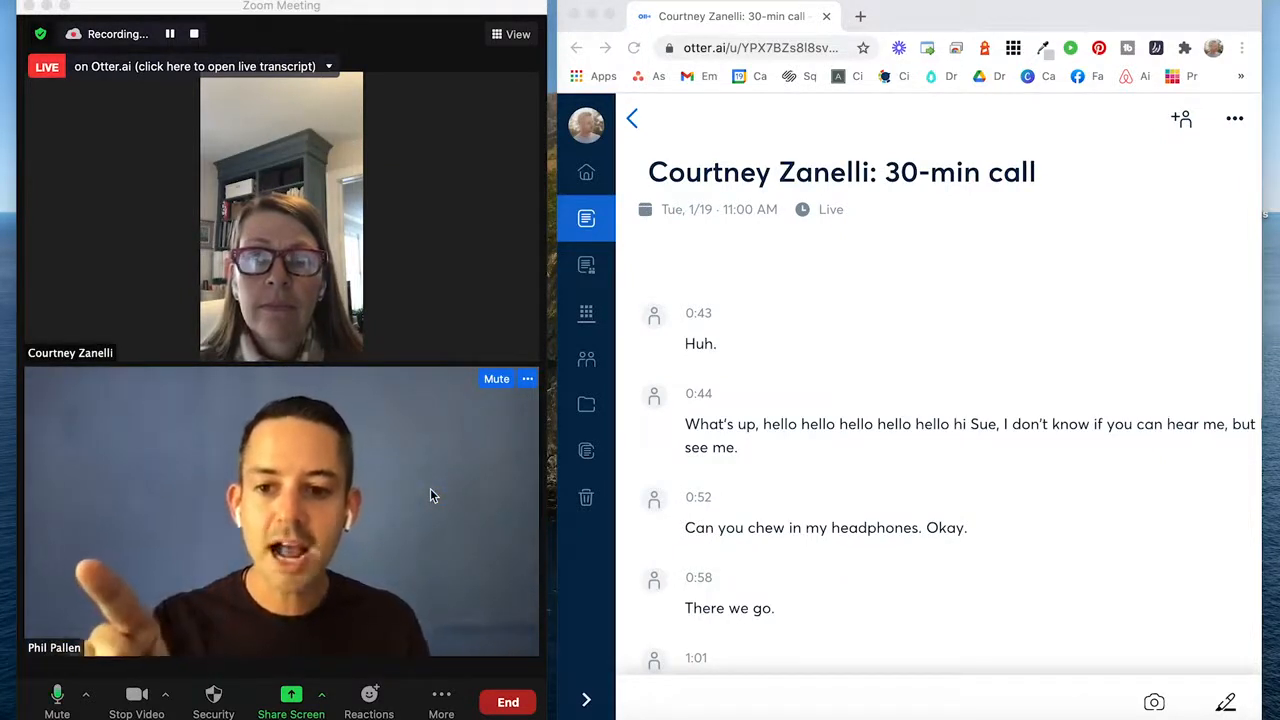
Scroll through the Zoom live transcription guide's administrator and host setup instructions and screenshots
scroll(down, 3)
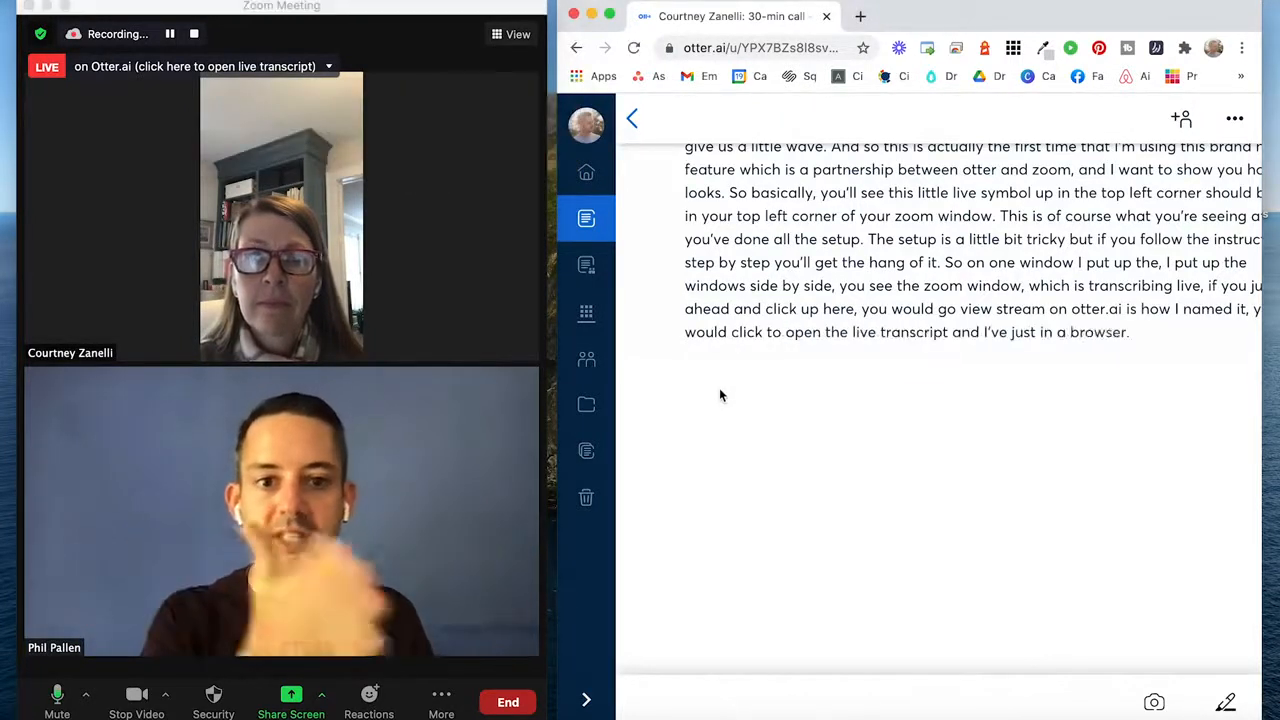
scroll(up, 3)
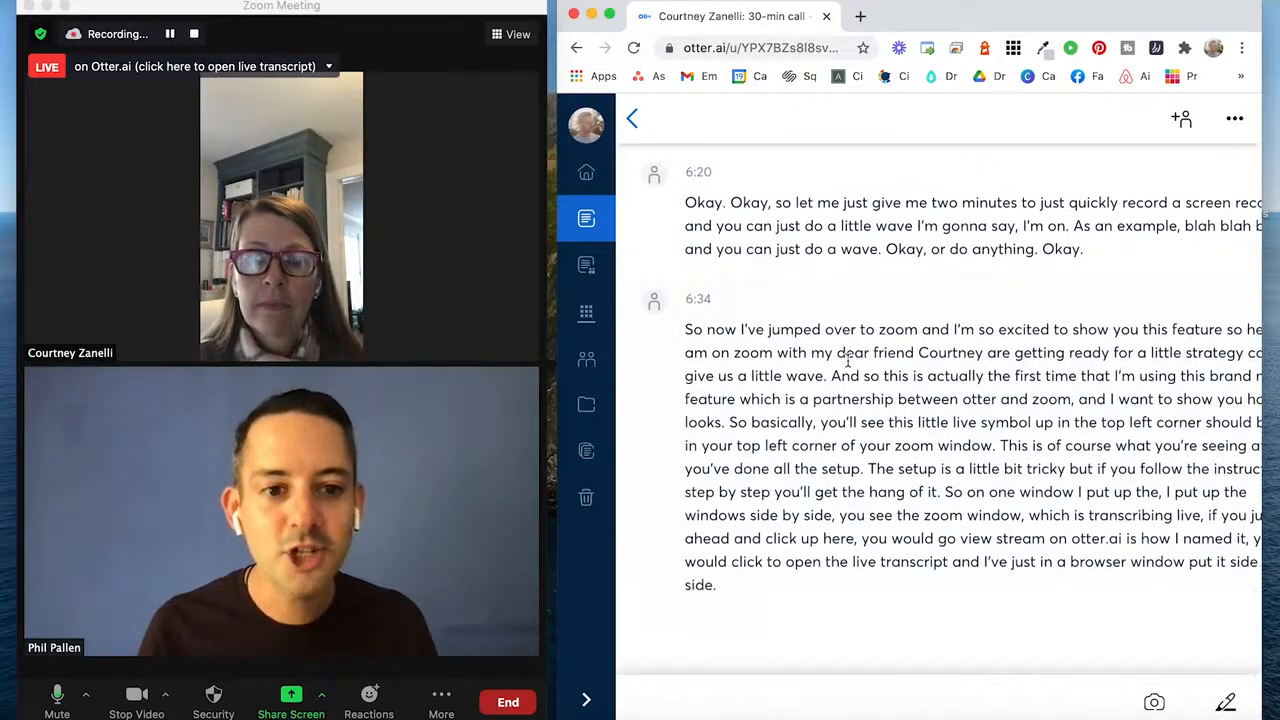
scroll(down, 3)
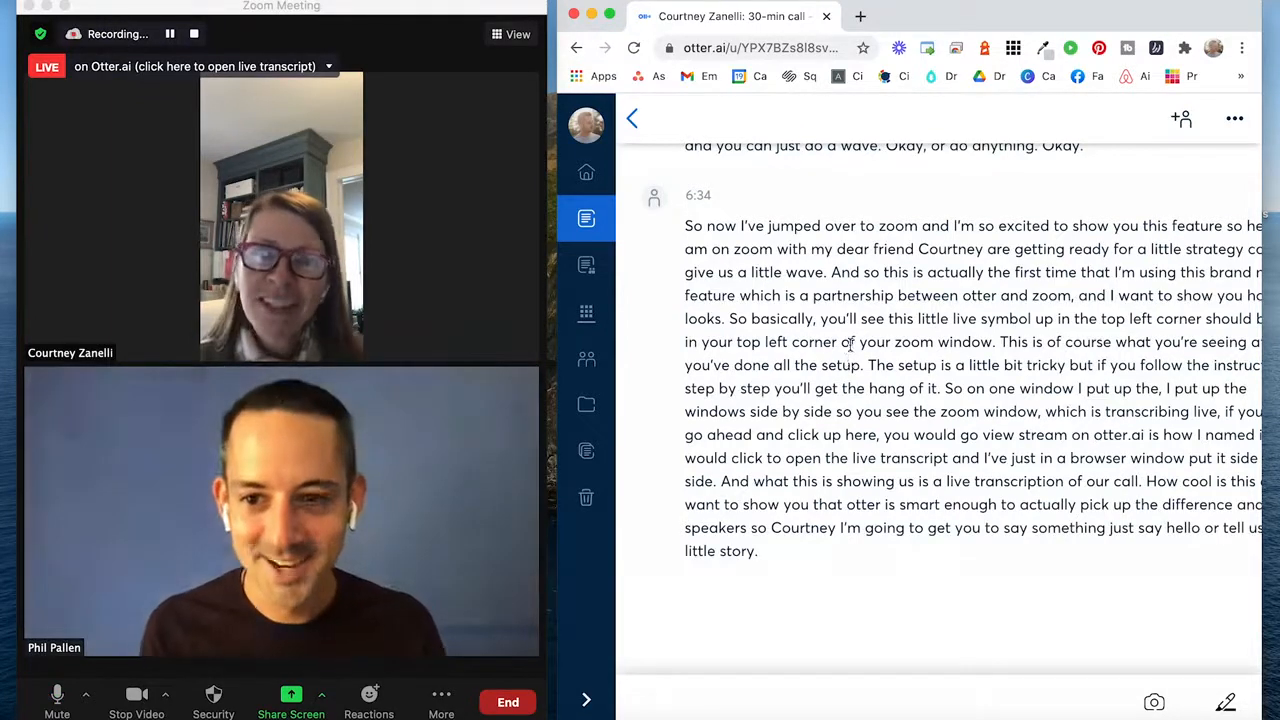
scroll(down, 3)
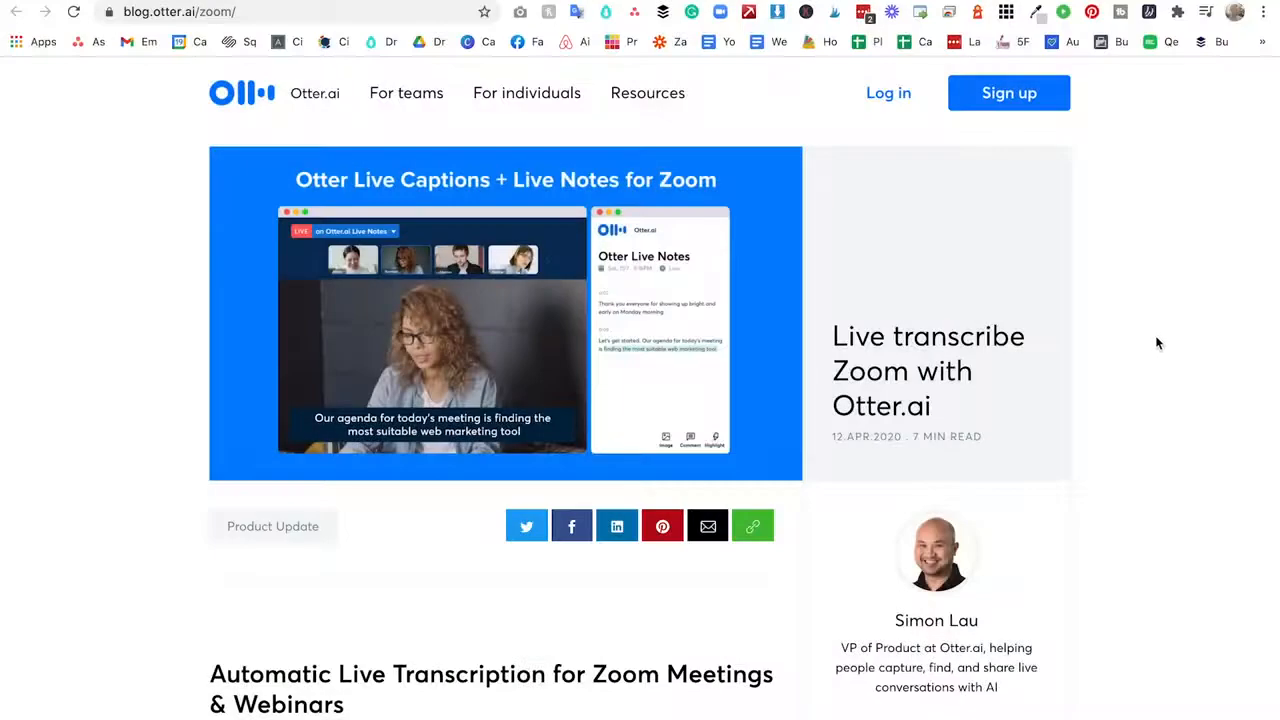
scroll(down, 3)
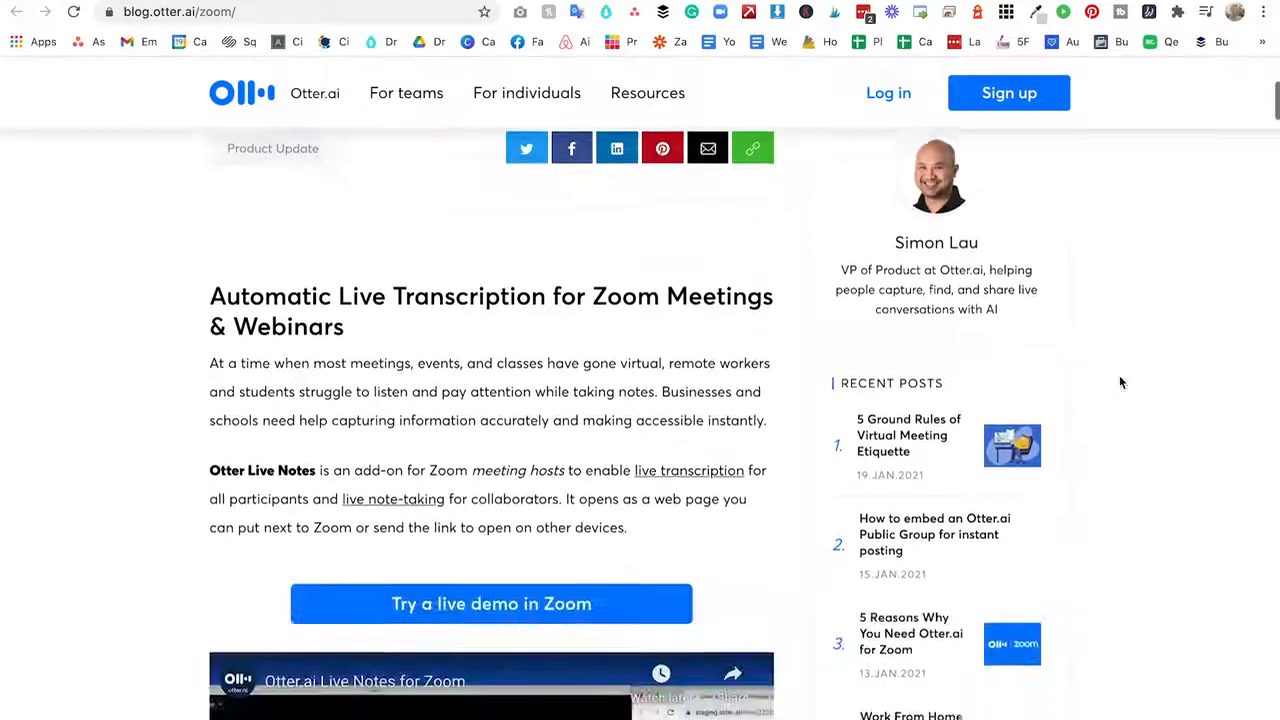
scroll(down, 3)
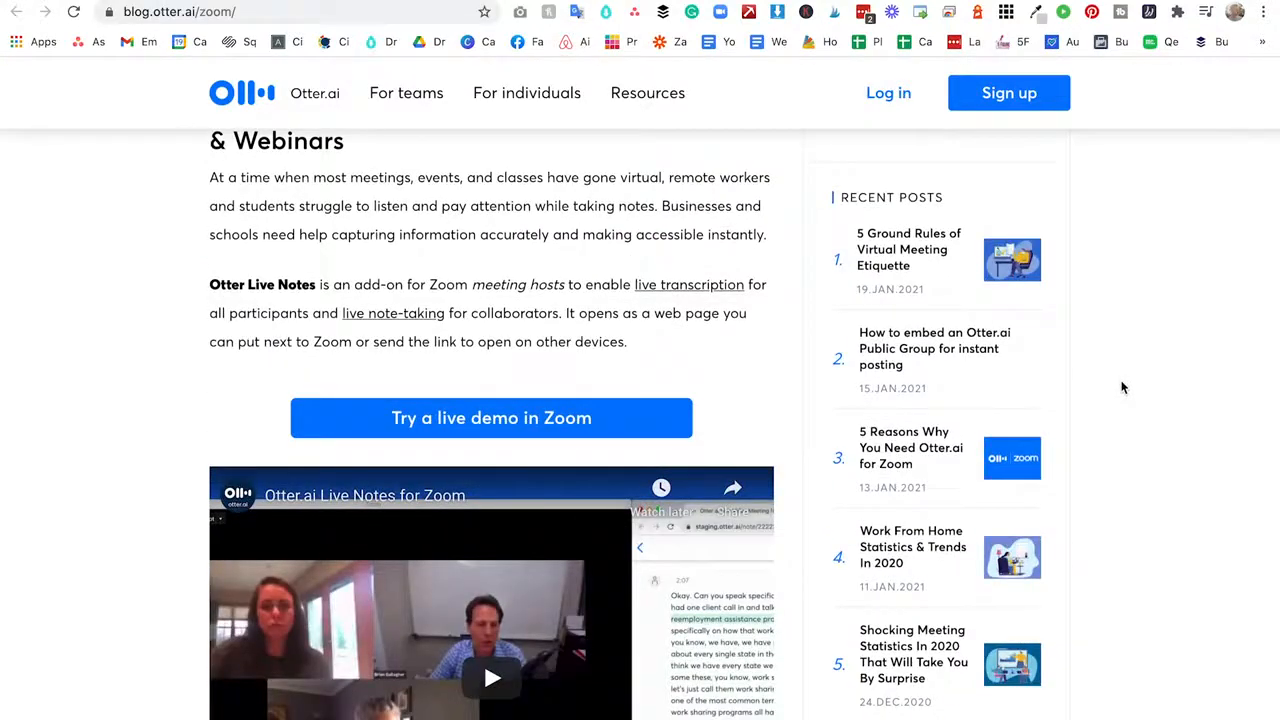
mouse_move(1116, 388)
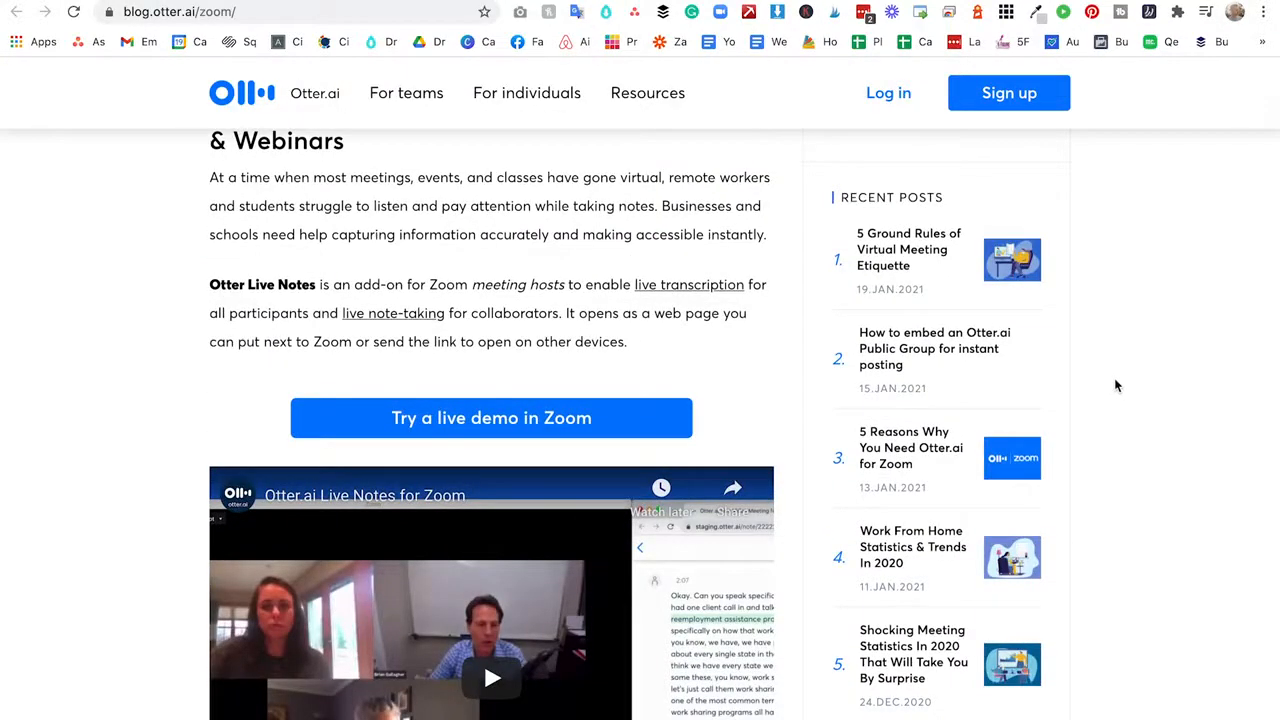
scroll(up, 3)
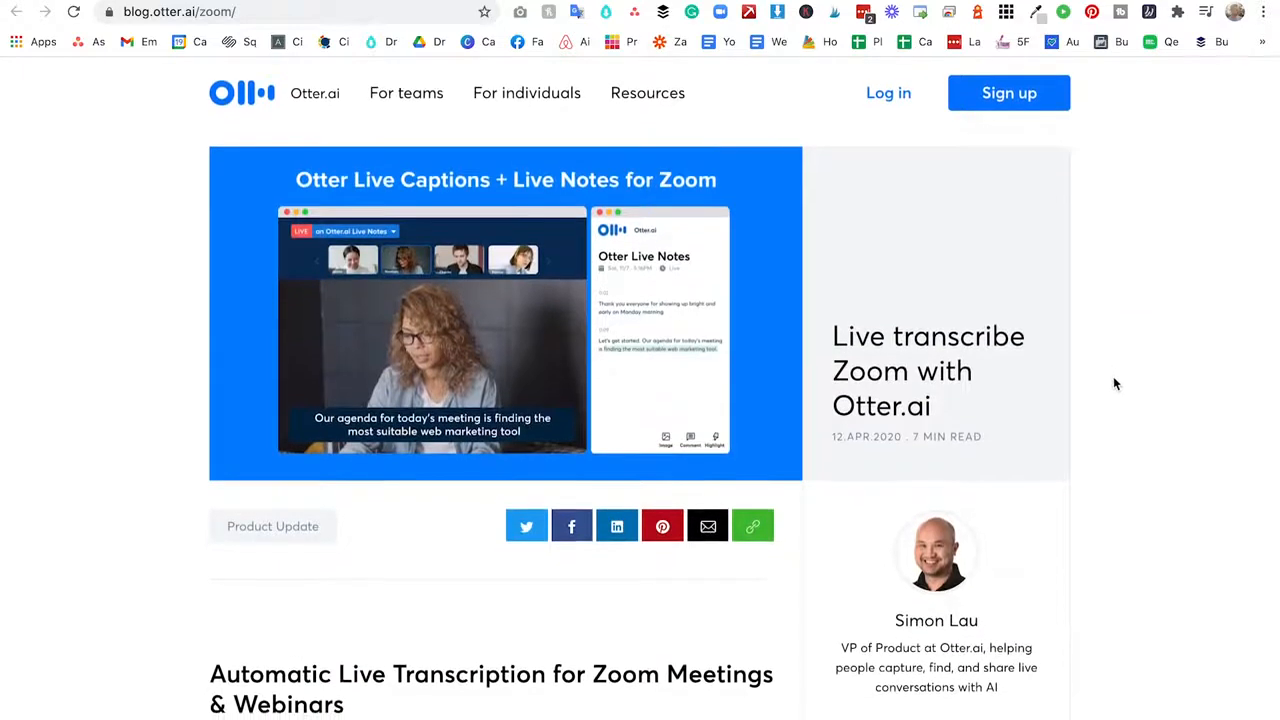
scroll(down, 3)
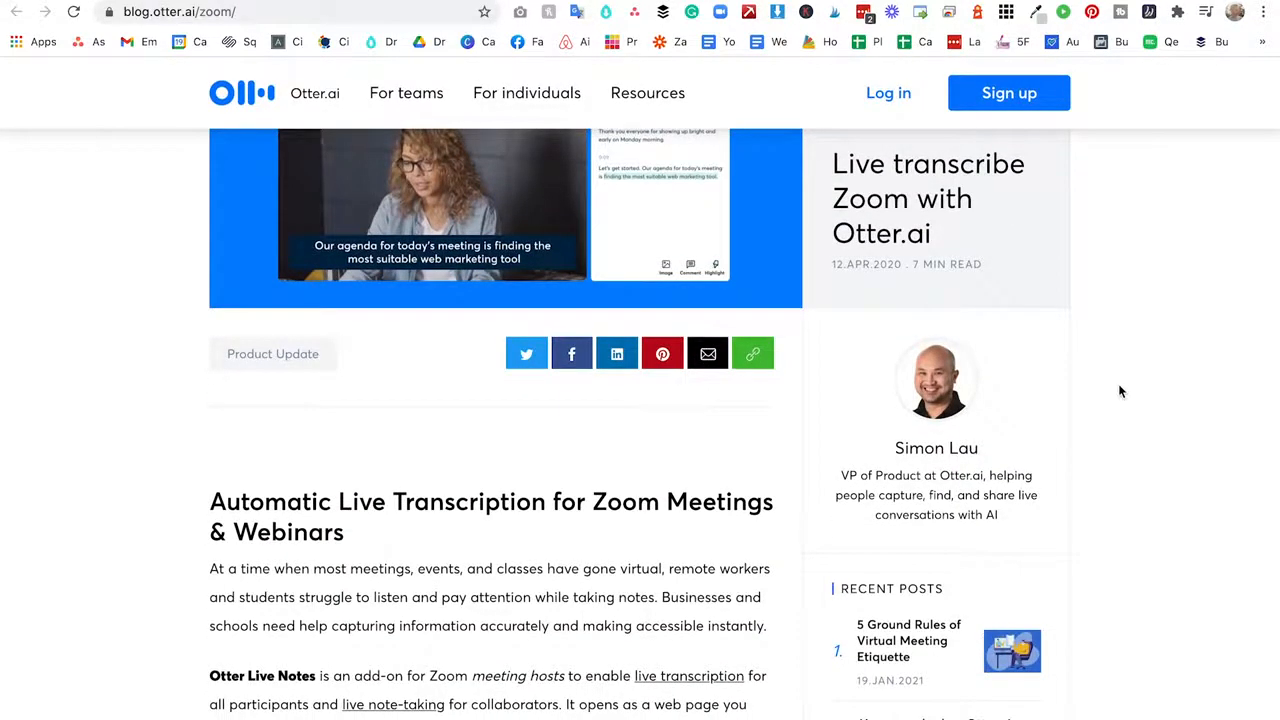
scroll(down, 3)
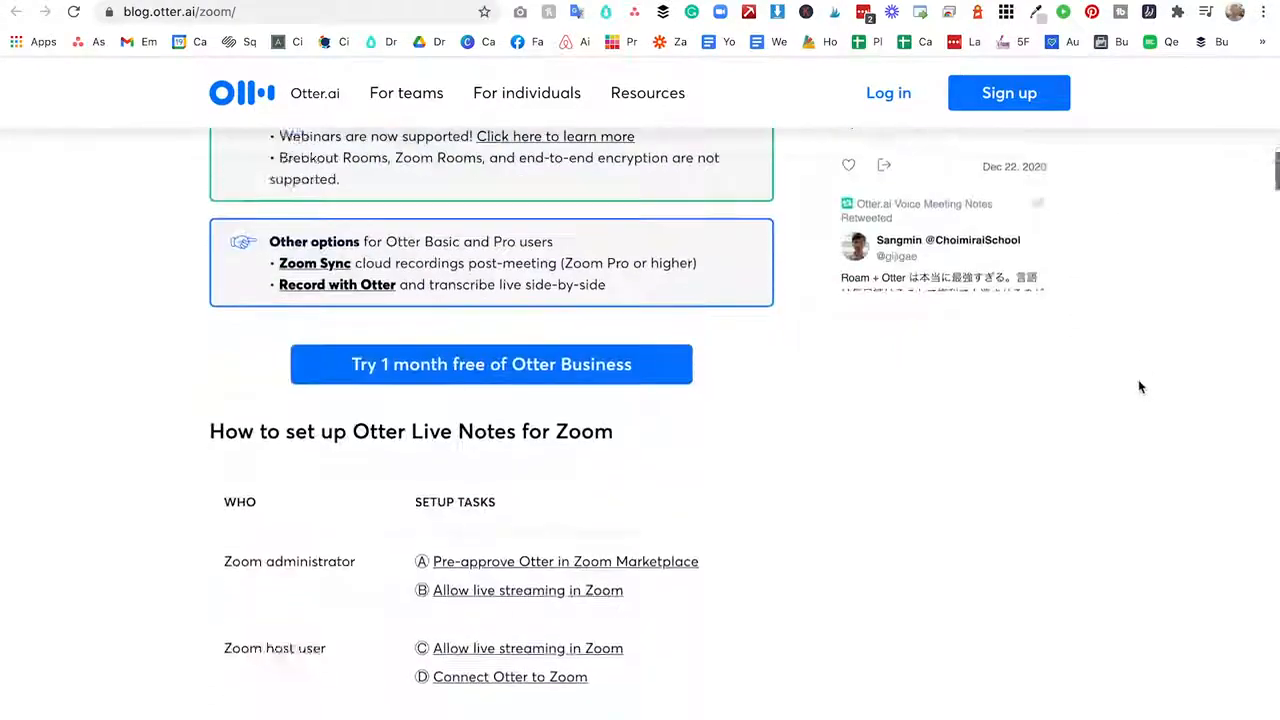
scroll(down, 3)
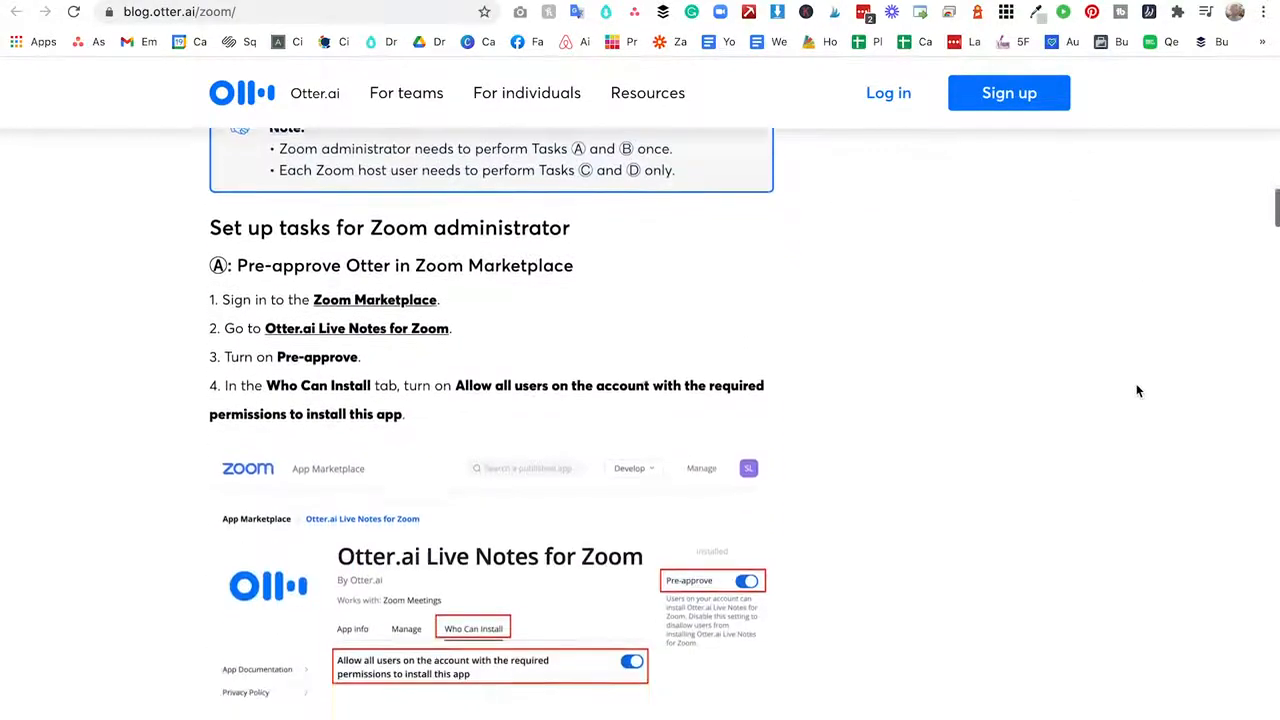
scroll(up, 3)
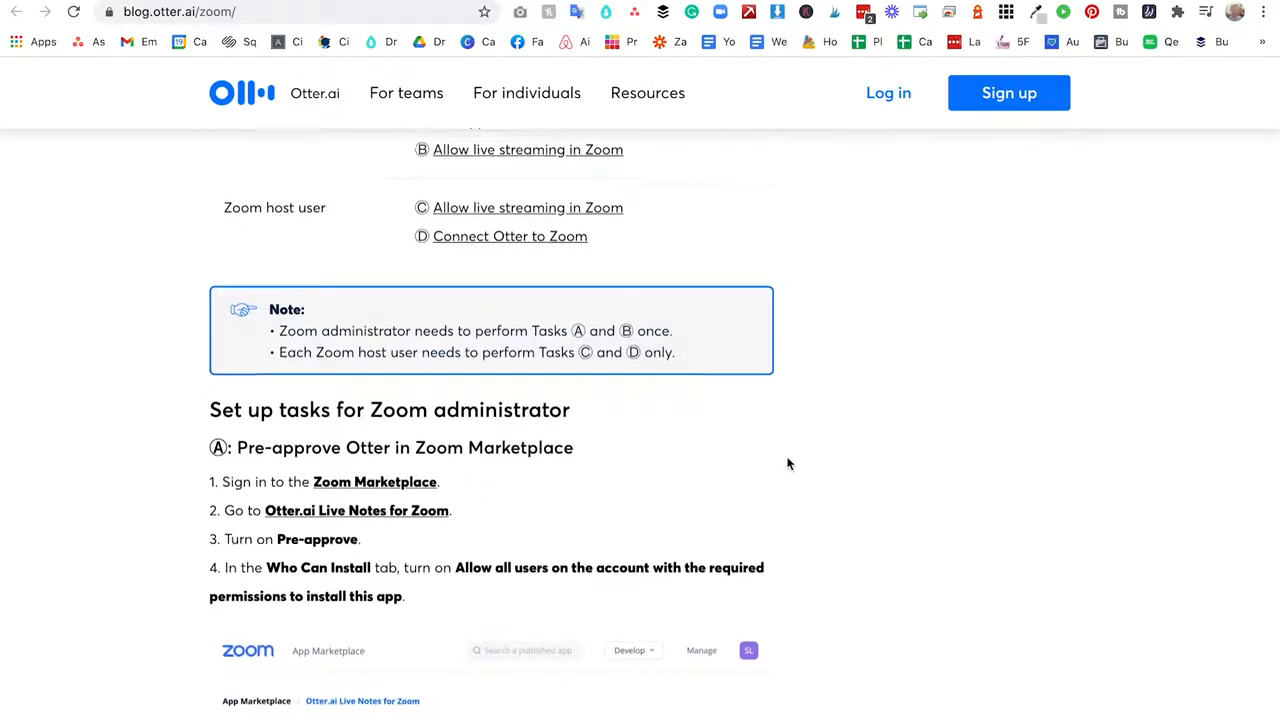
scroll(down, 3)
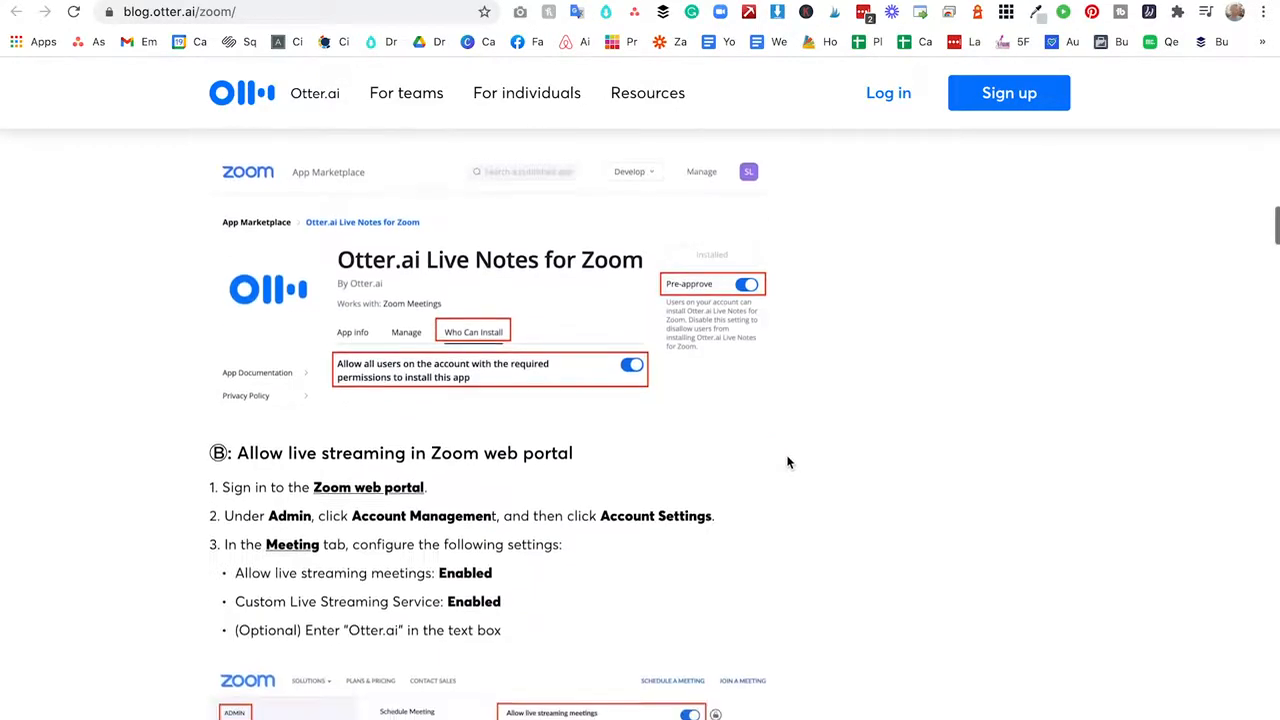
scroll(up, 3)
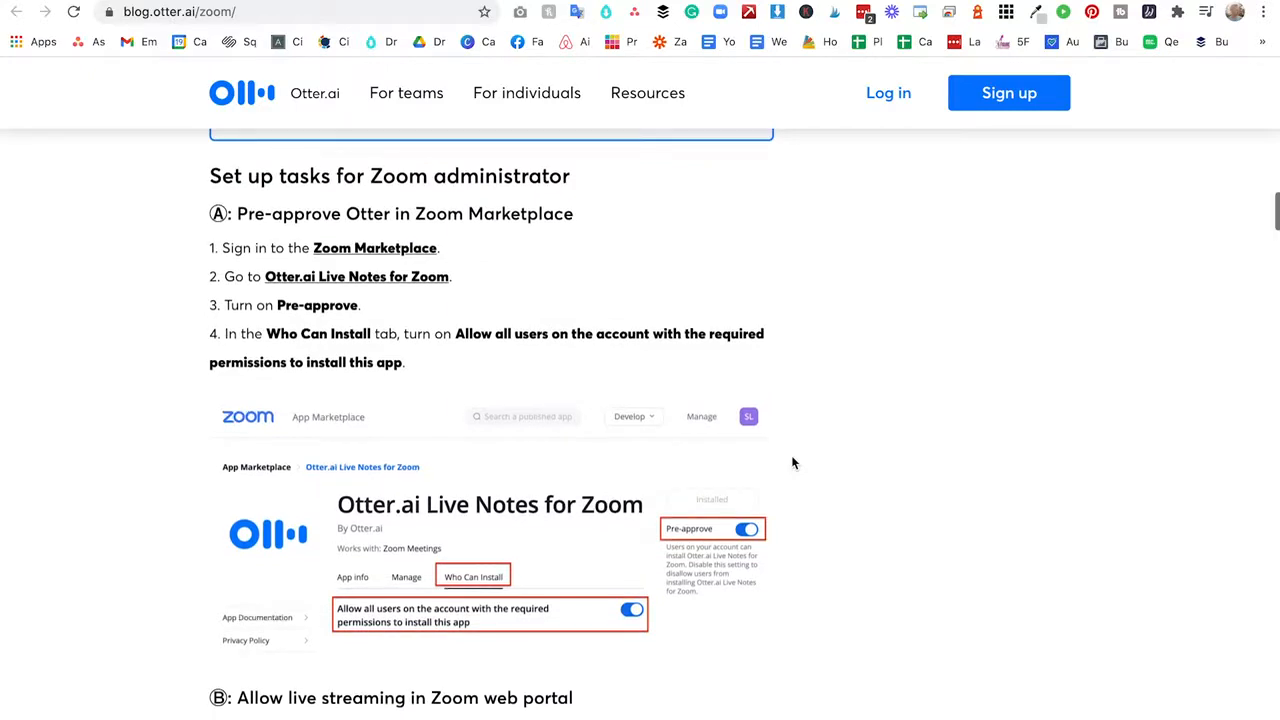
Continue down the remaining setup screenshots, then scroll back toward the setup task table
scroll(down, 3)
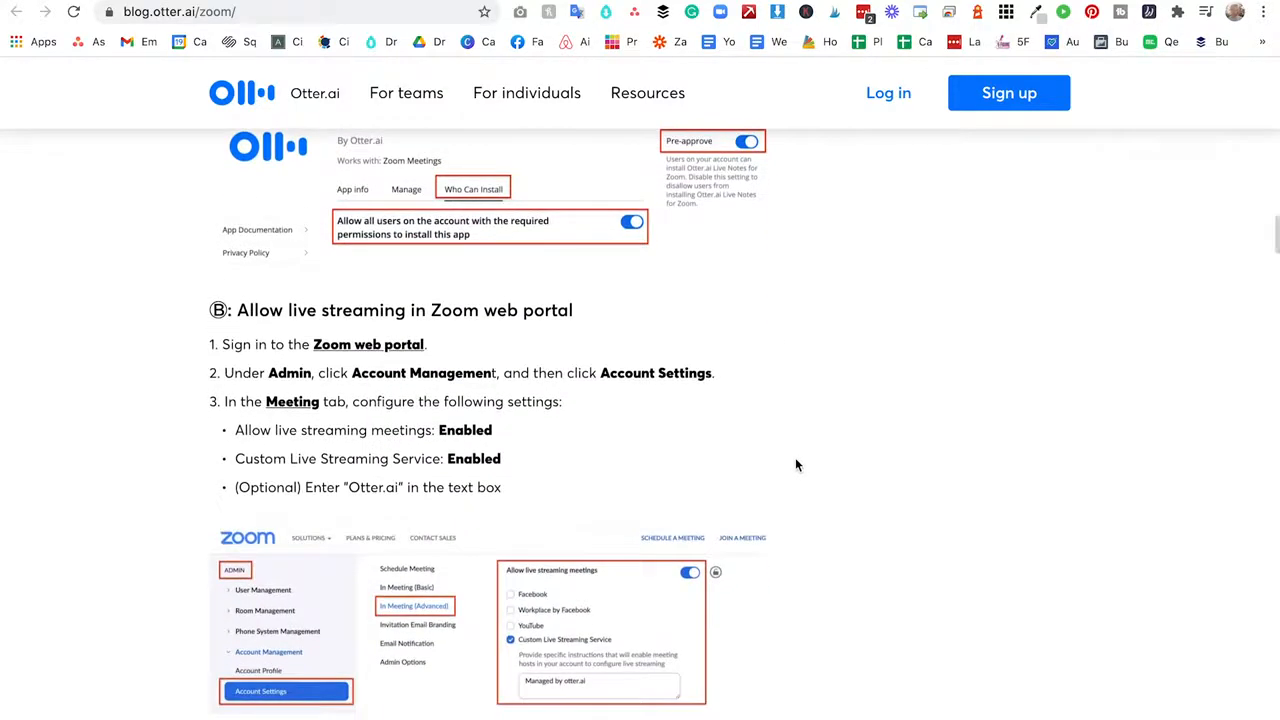
scroll(down, 3)
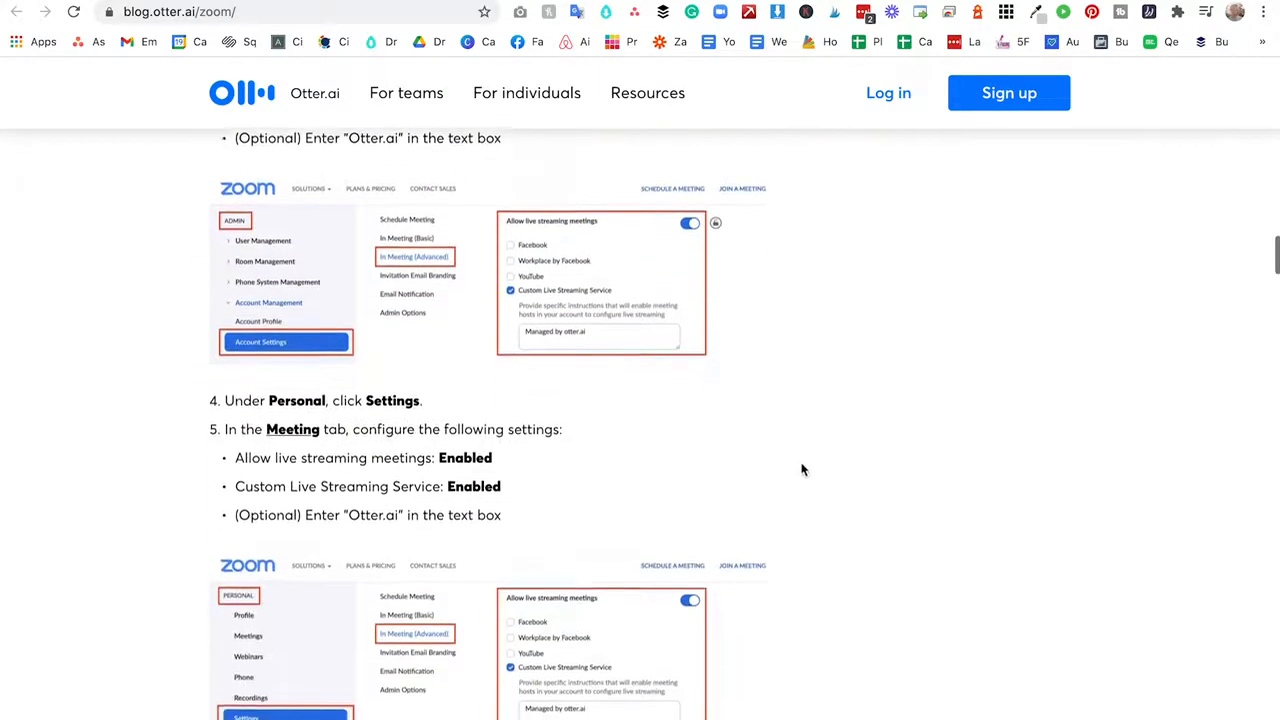
scroll(down, 3)
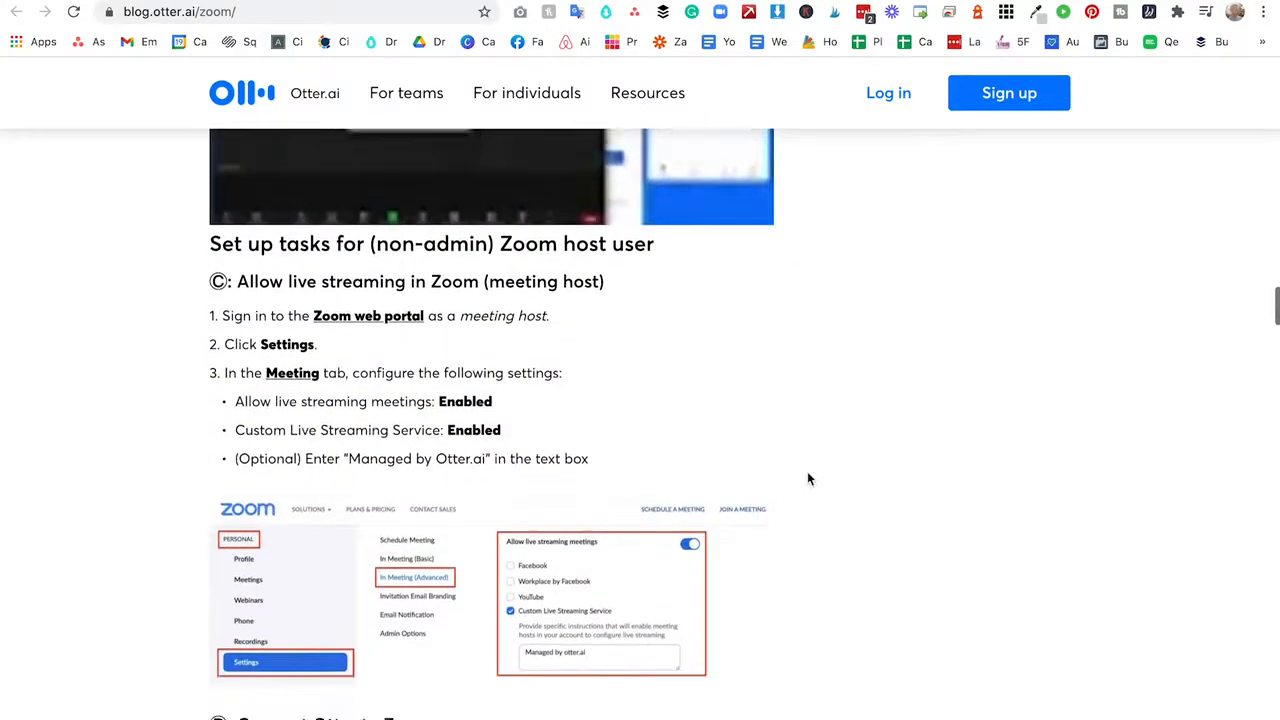
scroll(down, 3)
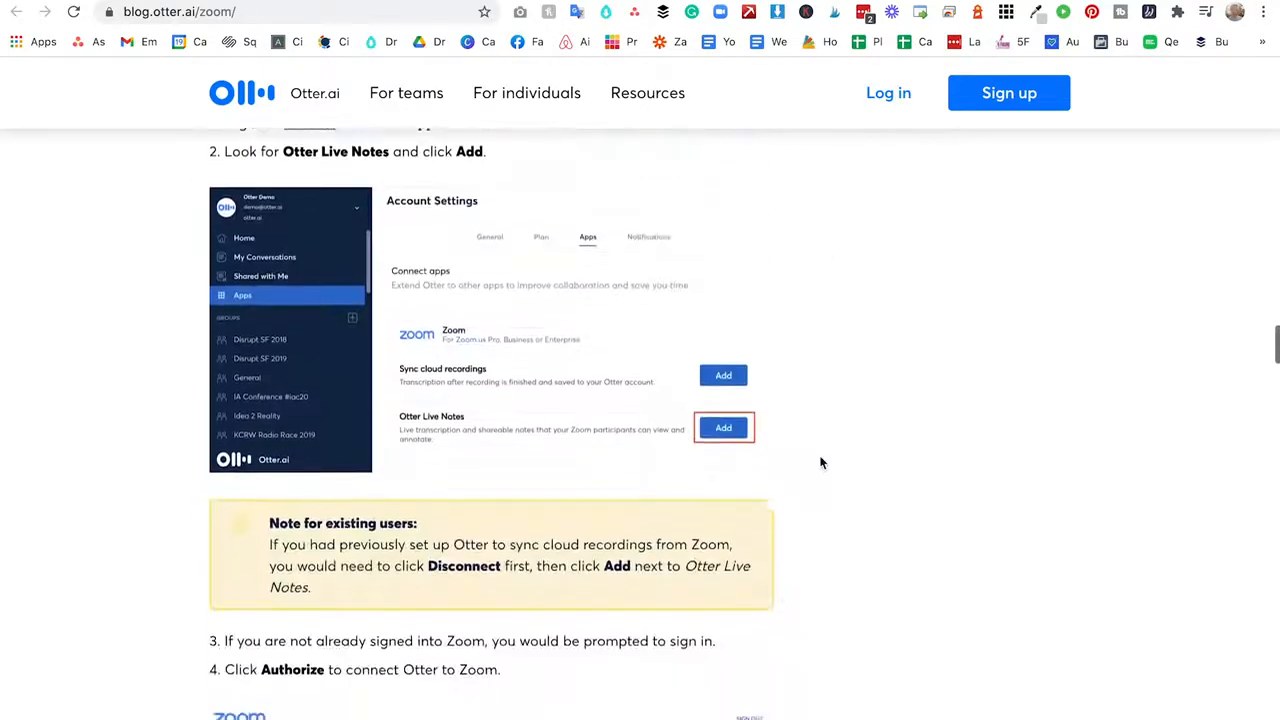
scroll(down, 3)
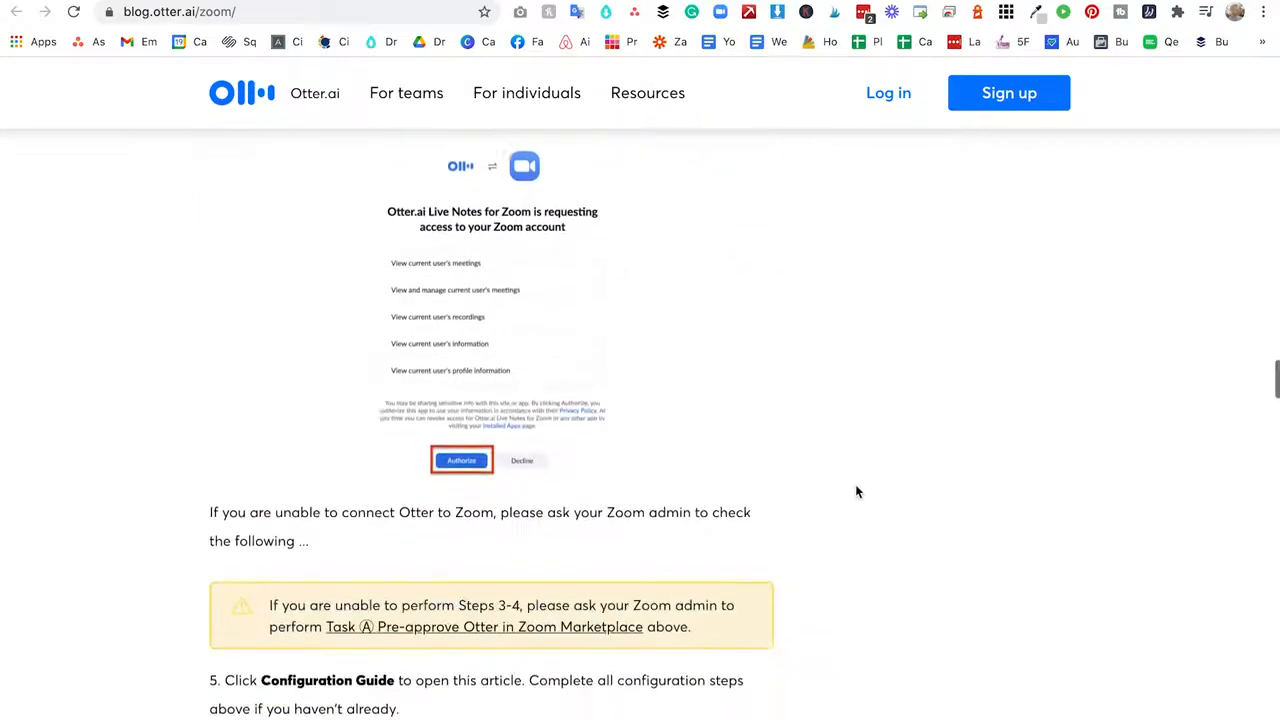
scroll(down, 3)
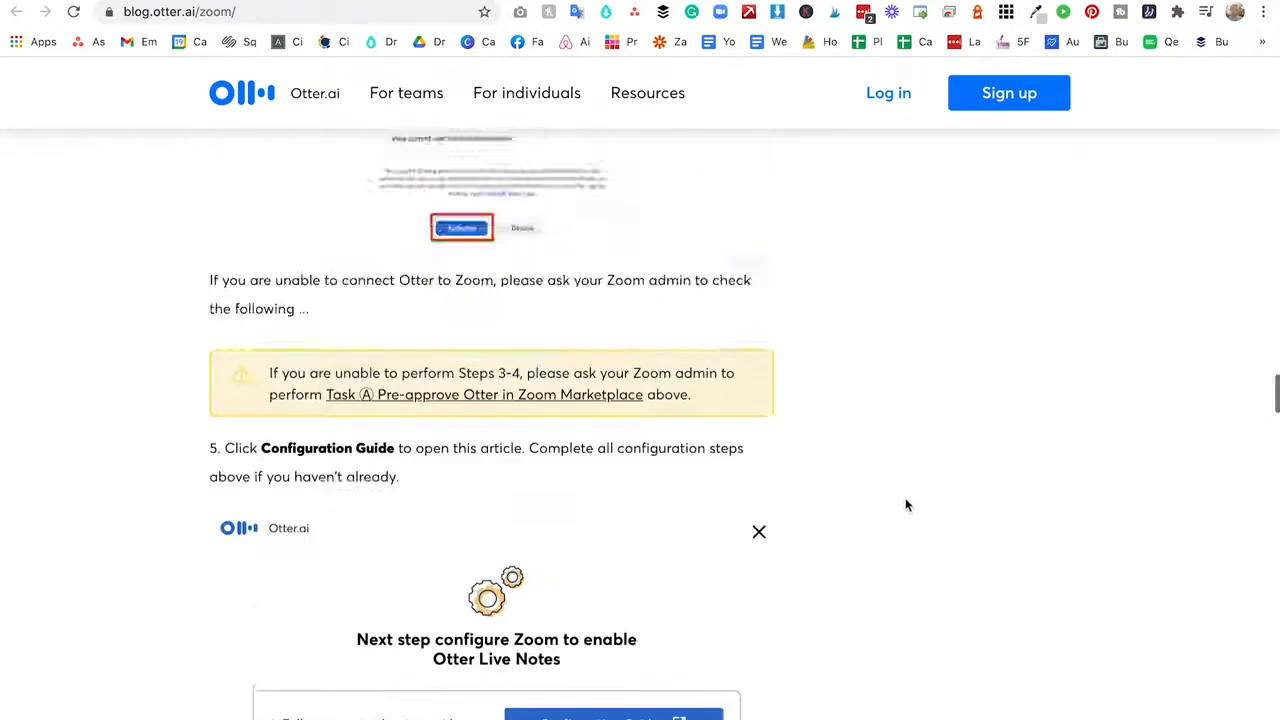
scroll(up, 3)
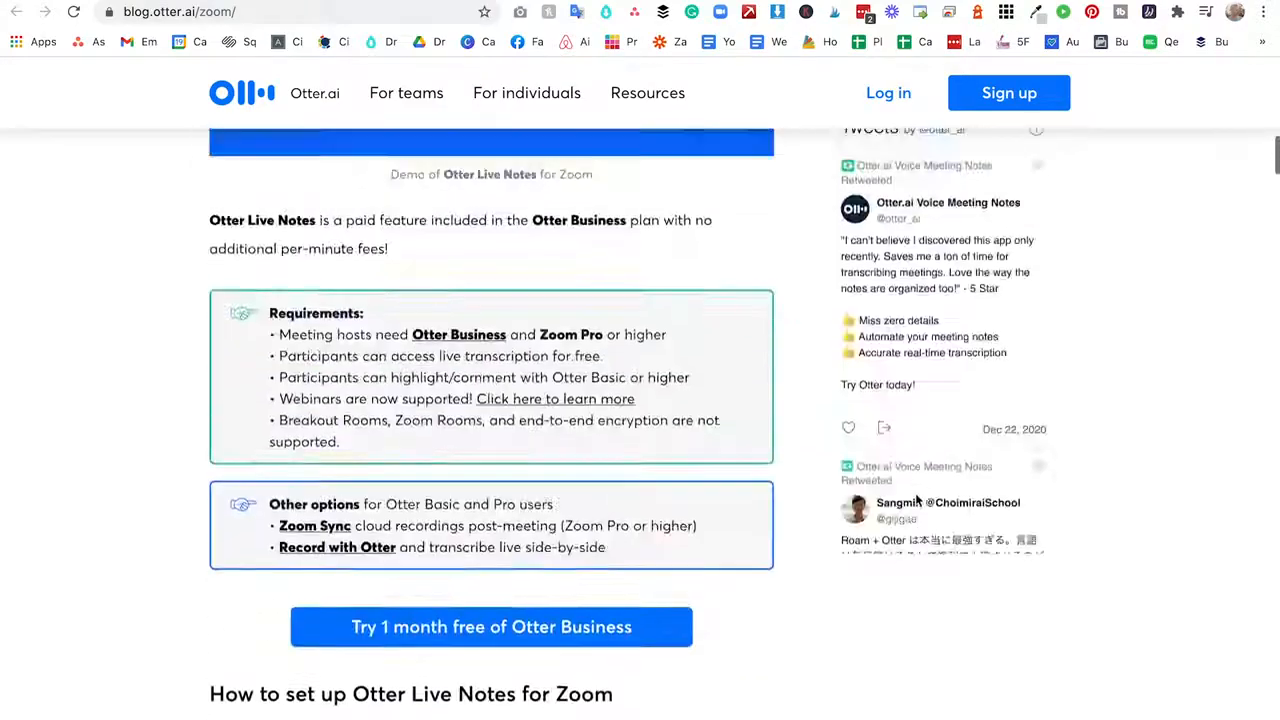
scroll(up, 3)
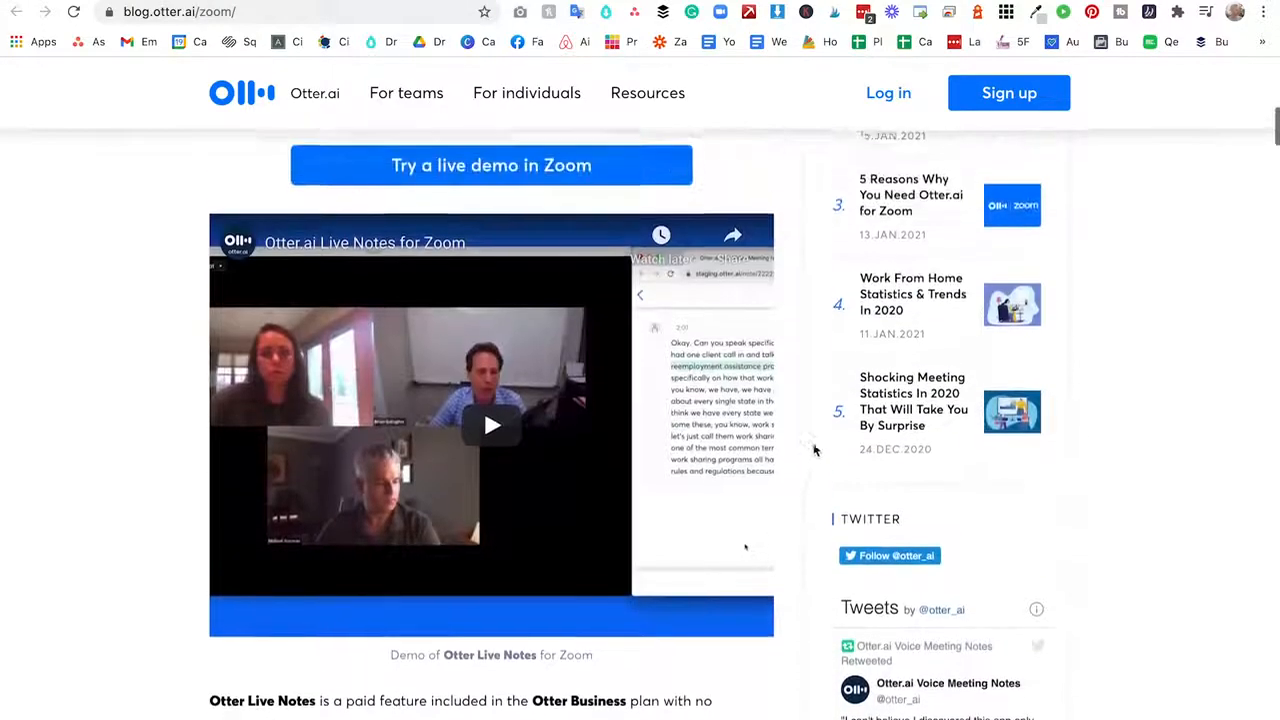
scroll(down, 3)
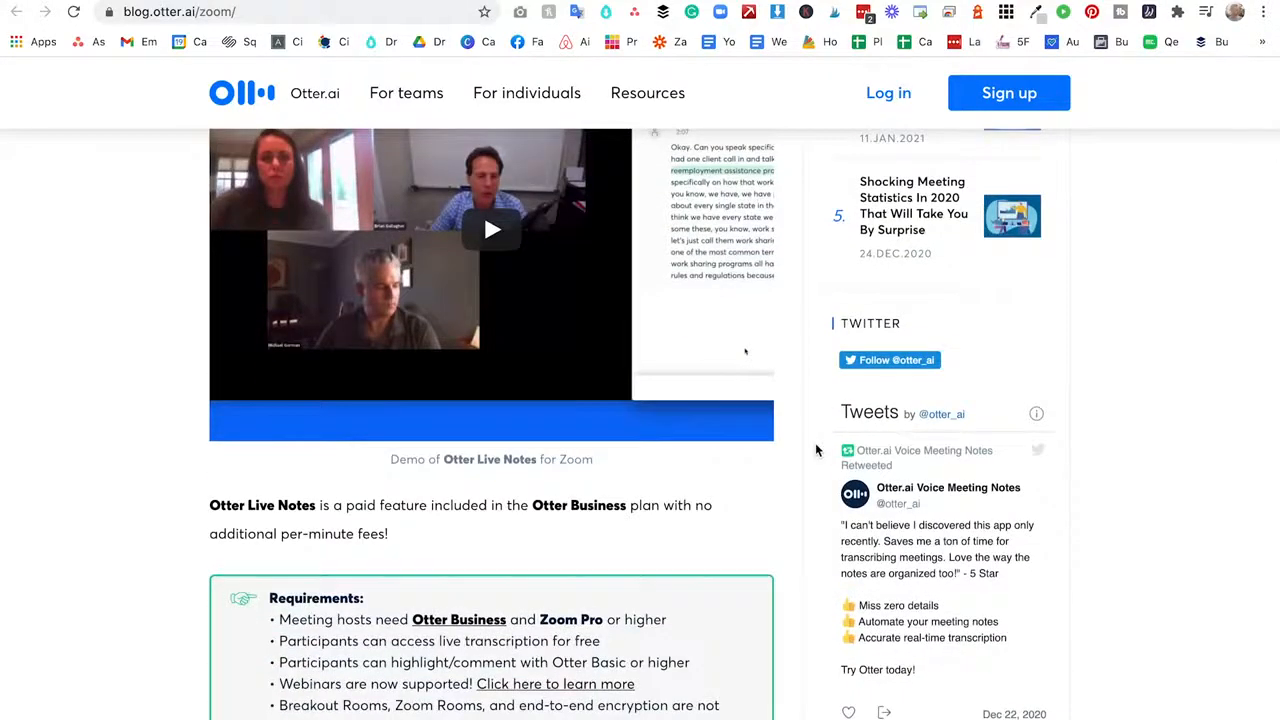
scroll(down, 3)
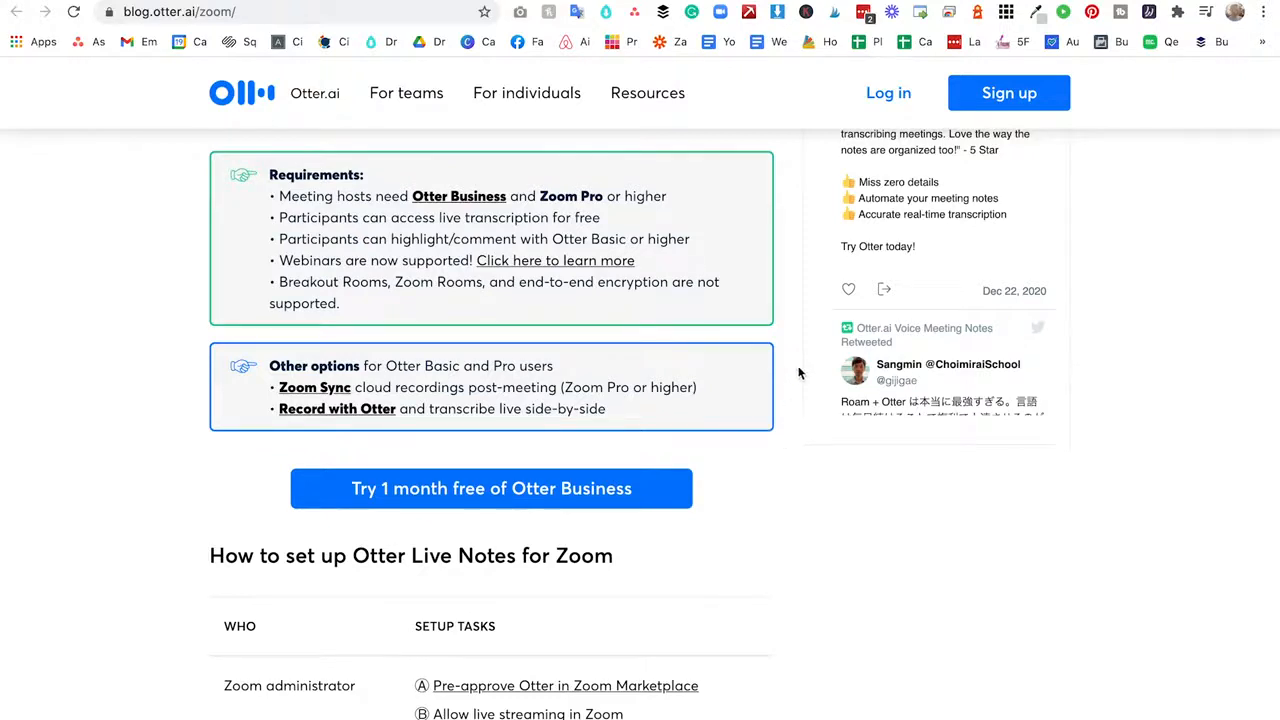
scroll(down, 3)
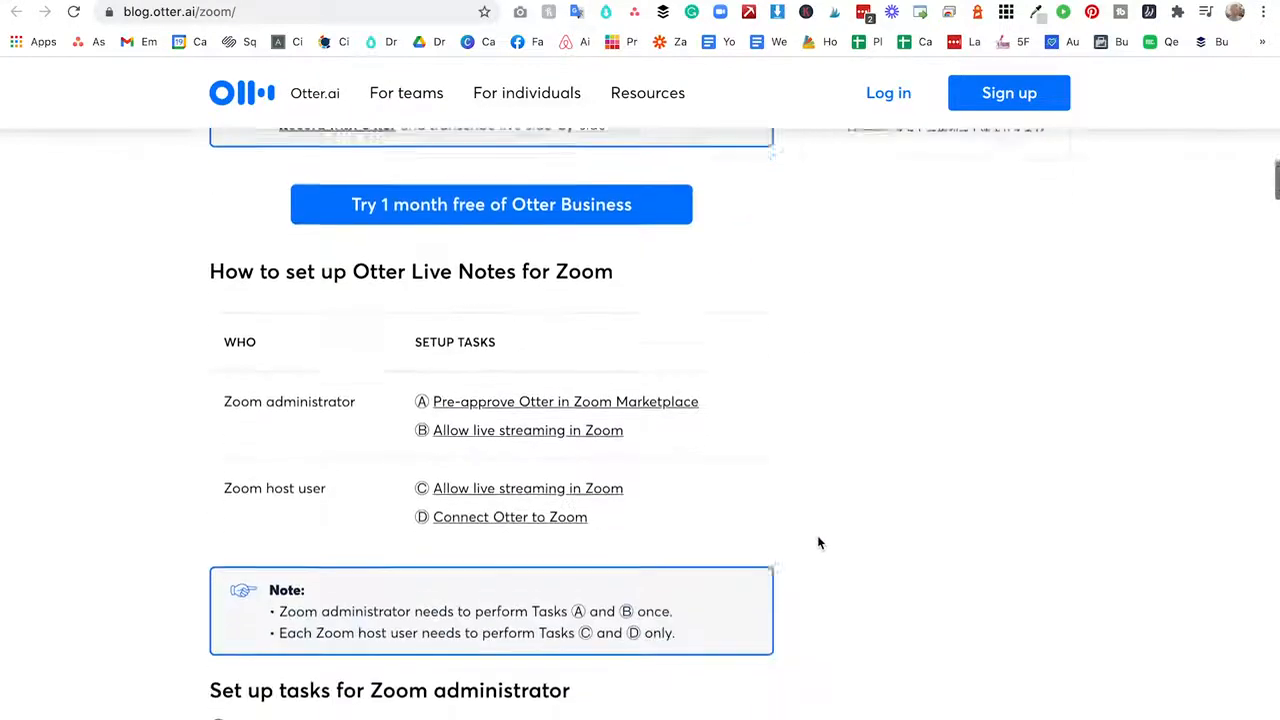
scroll(down, 3)
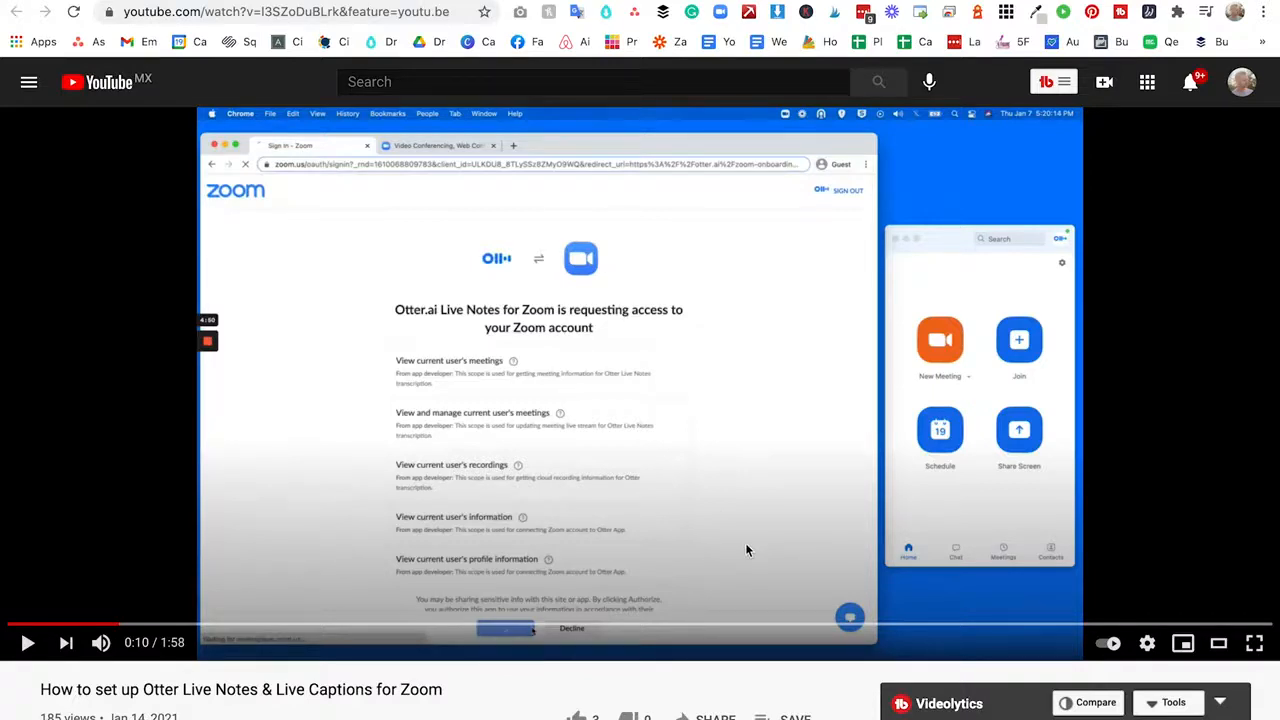
mouse_move(810, 476)
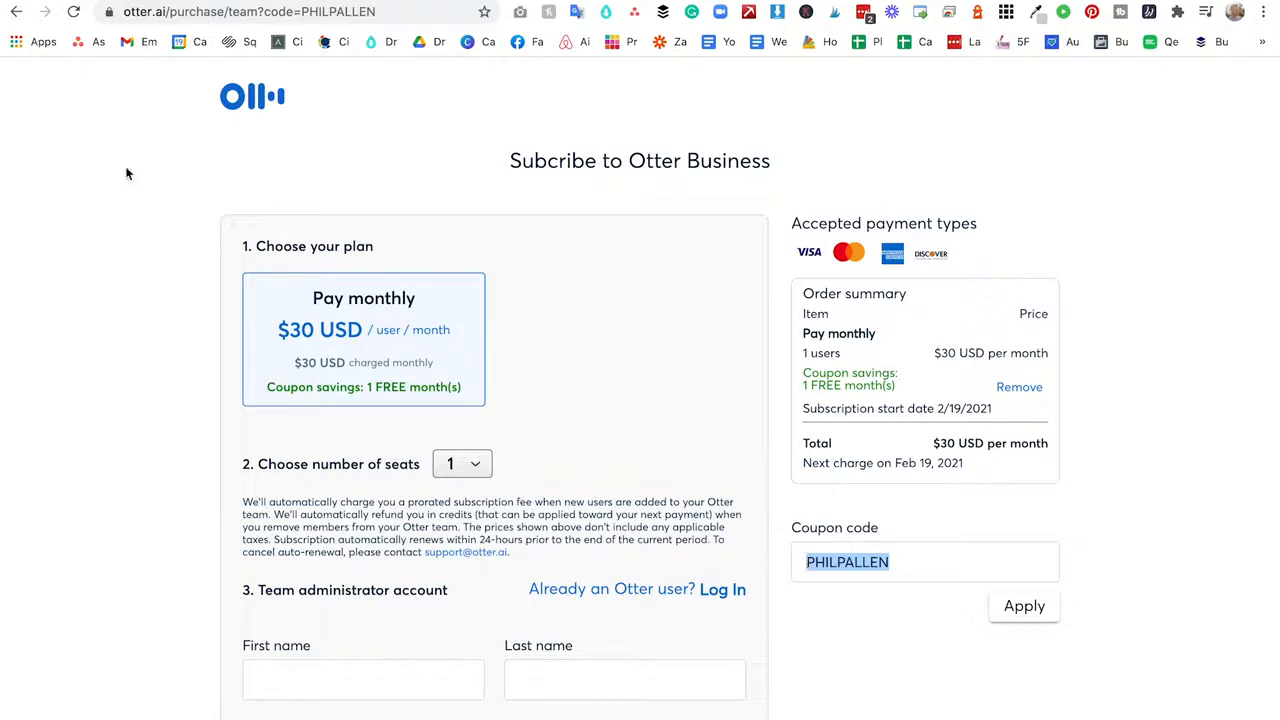
Reach the Otter Business monthly subscription checkout with the one-free-month coupon applied
click(906, 562)
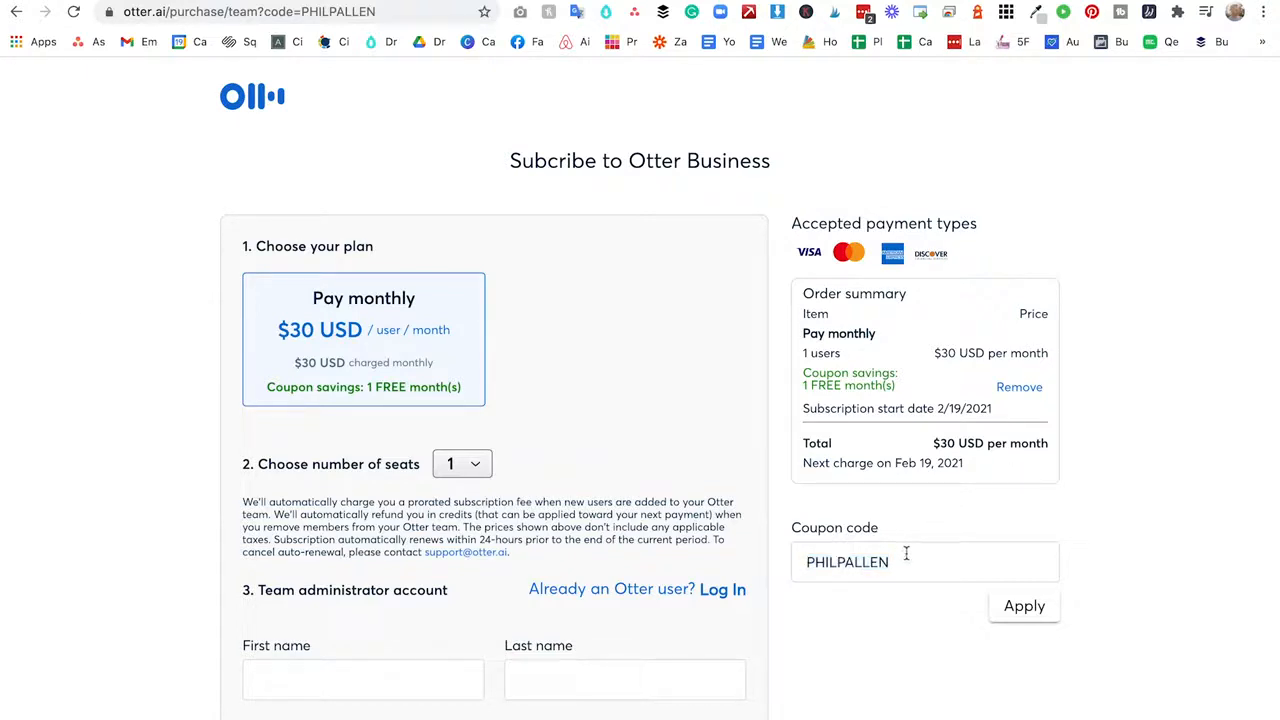